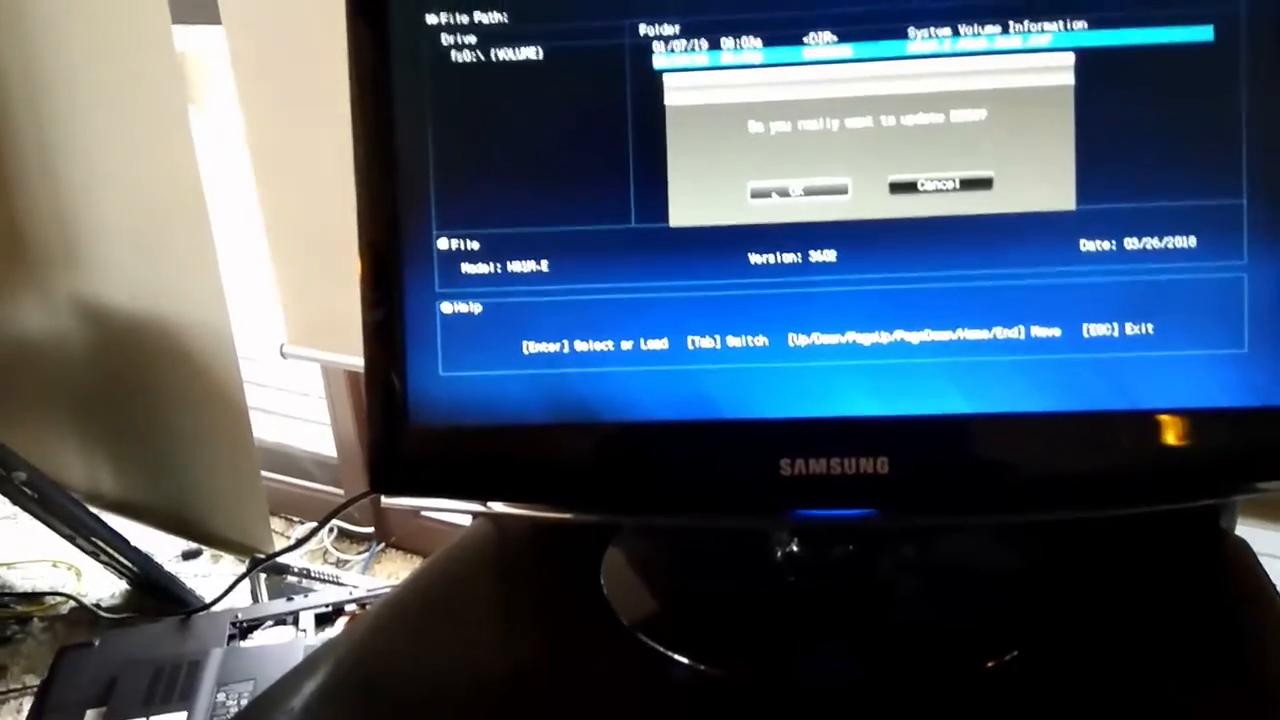
Confirm the BIOS update to version 3602 so flashing begins
{"action": "left_click", "coordinate": [800, 189]}
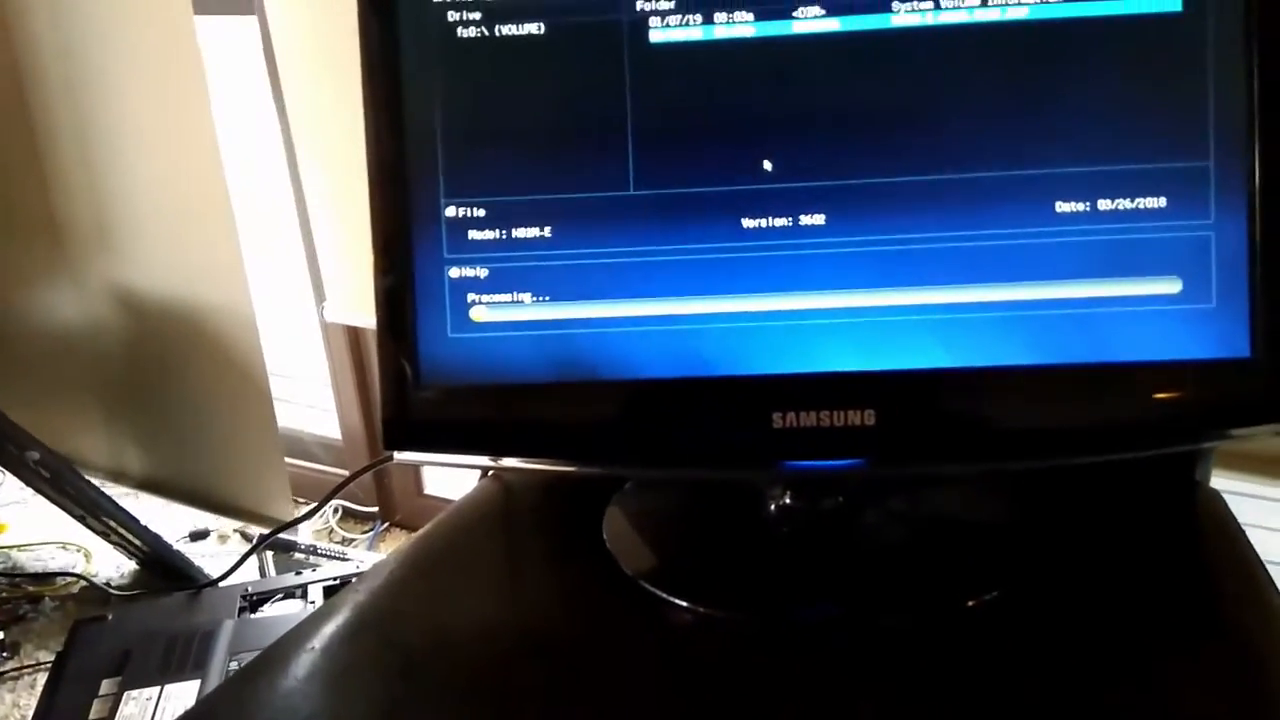